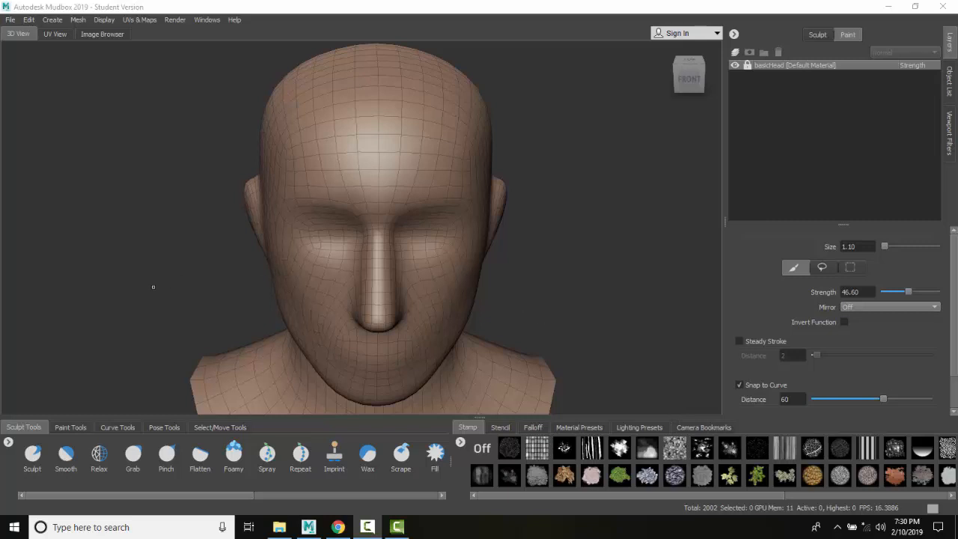
Step: Switch the tray from sculpt tools to the Select/Move tools for face selection
click(220, 426)
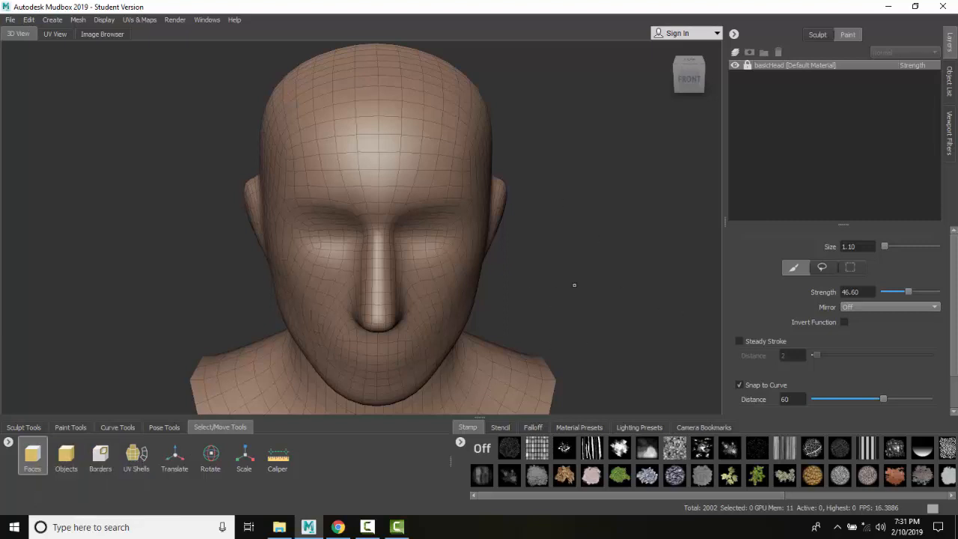
mouse_move(877, 287)
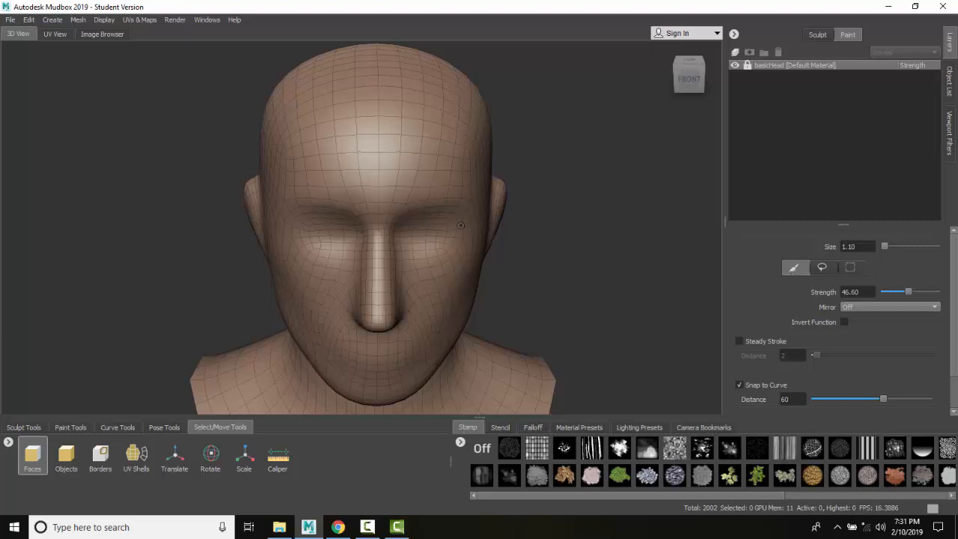
mouse_move(885, 248)
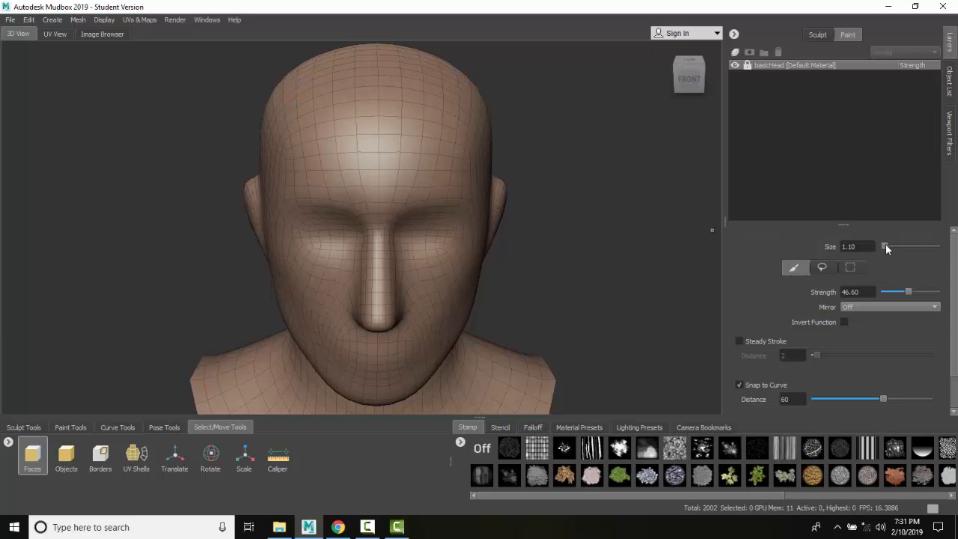
Step: Paint-select the faces over each eye, using a larger brush for the right and smaller for the left
drag(883, 245, 889, 245)
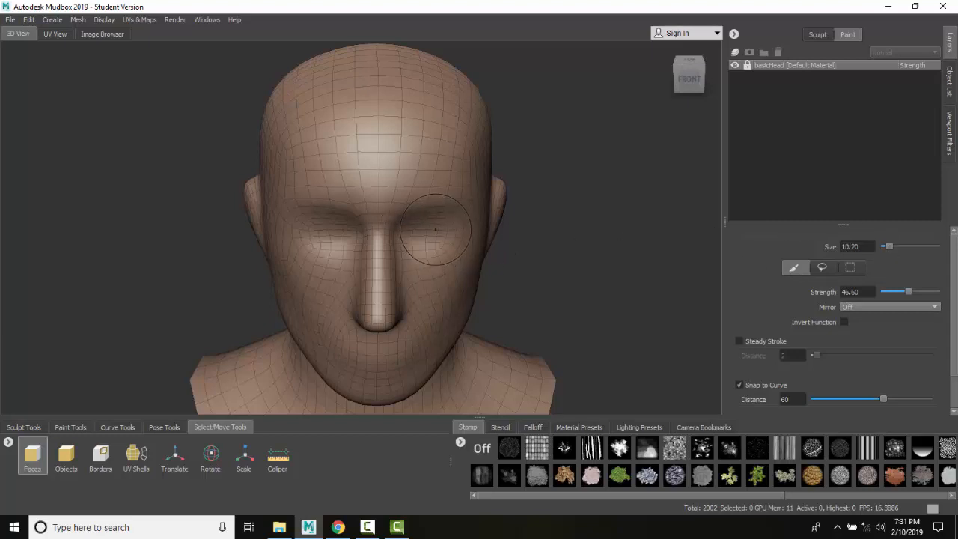
click(437, 232)
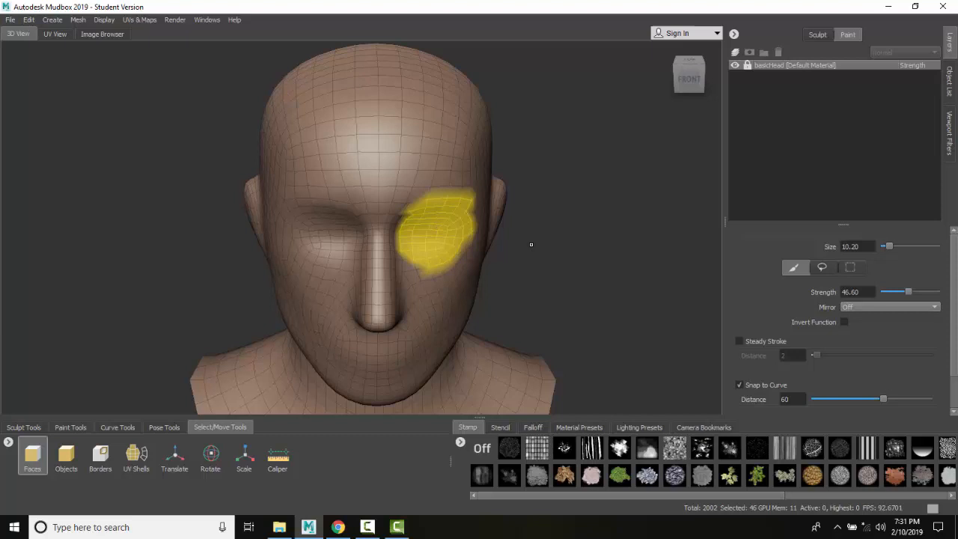
mouse_move(889, 251)
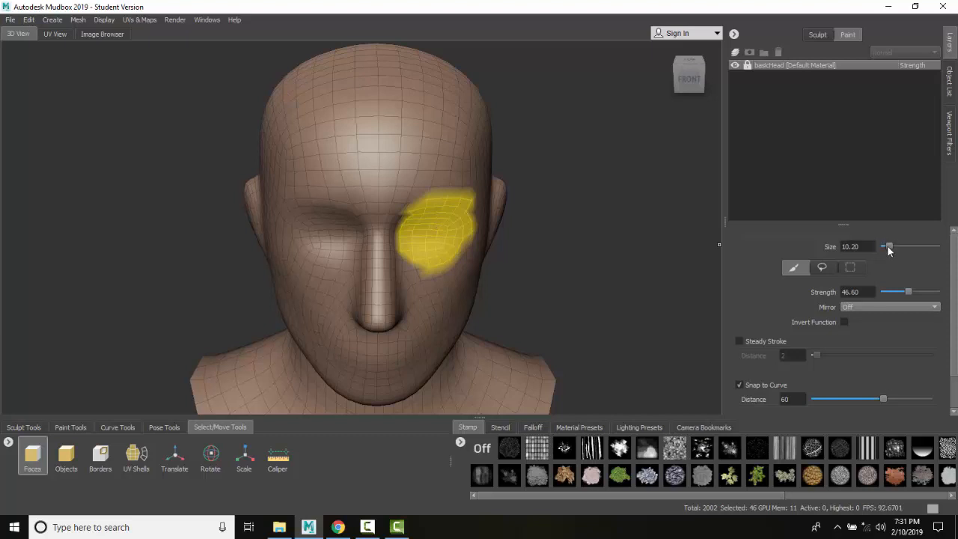
drag(889, 245, 886, 245)
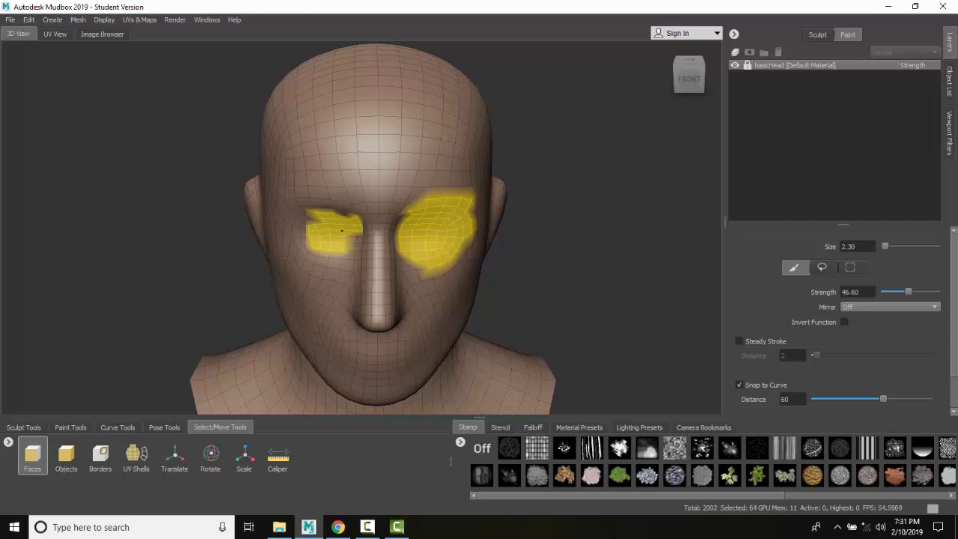
click(329, 232)
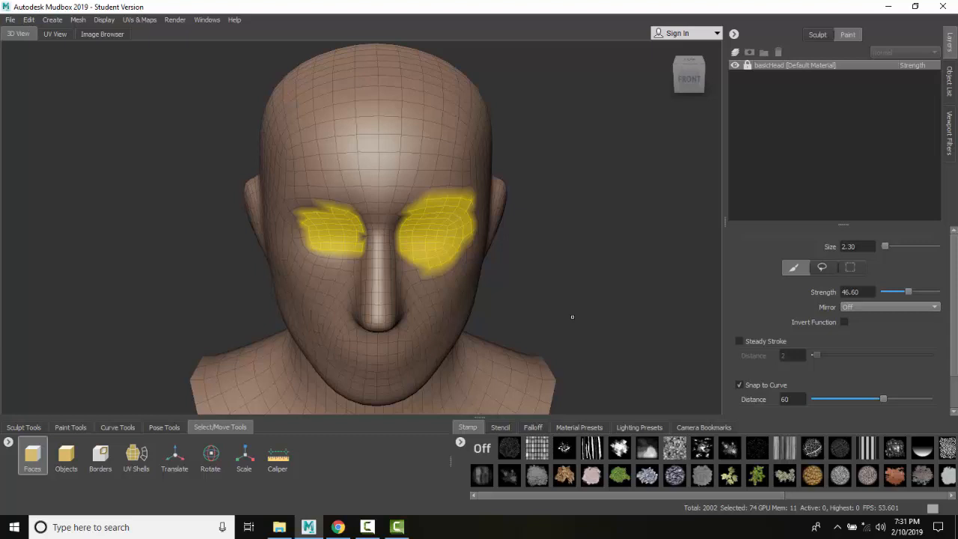
mouse_move(568, 272)
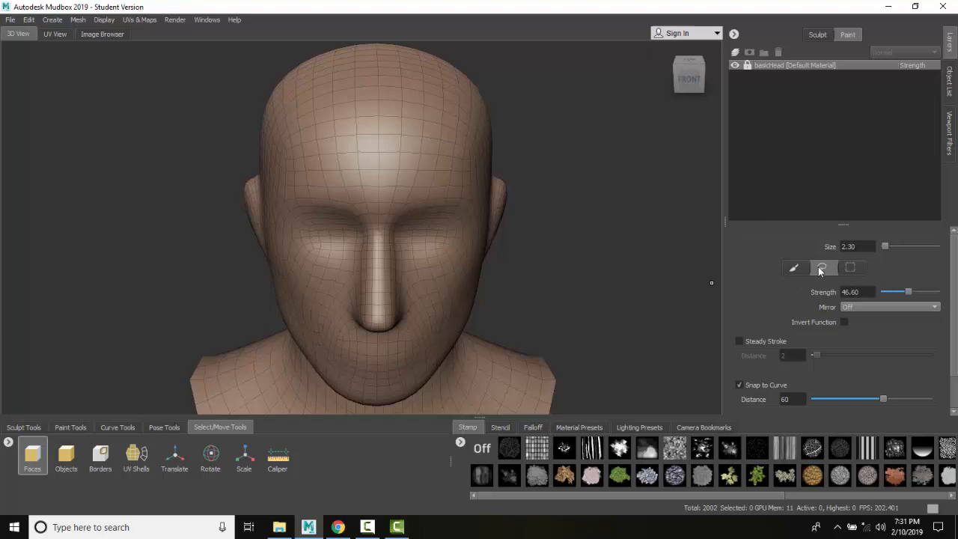
mouse_move(416, 202)
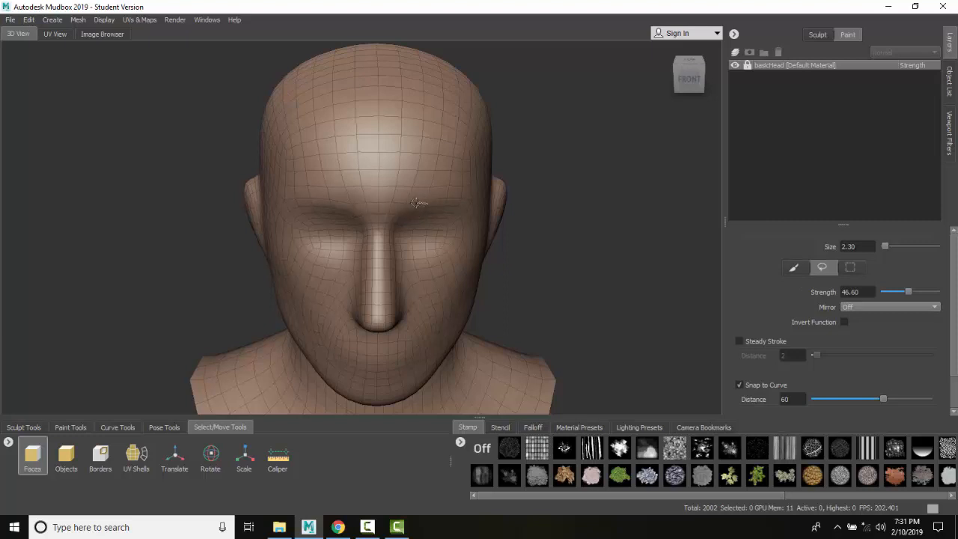
Step: Lasso-select the faces around the right eye, then around the left eye
drag(411, 202, 434, 251)
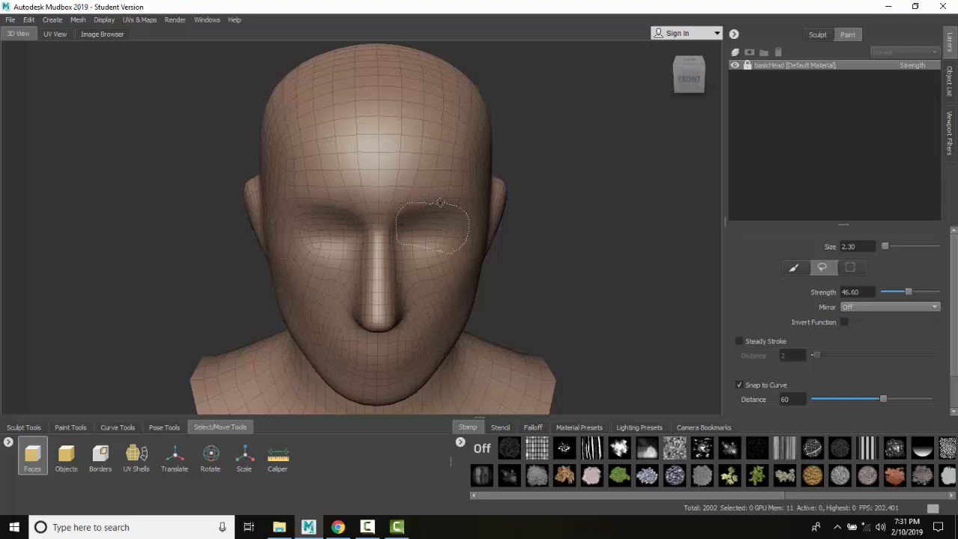
click(431, 228)
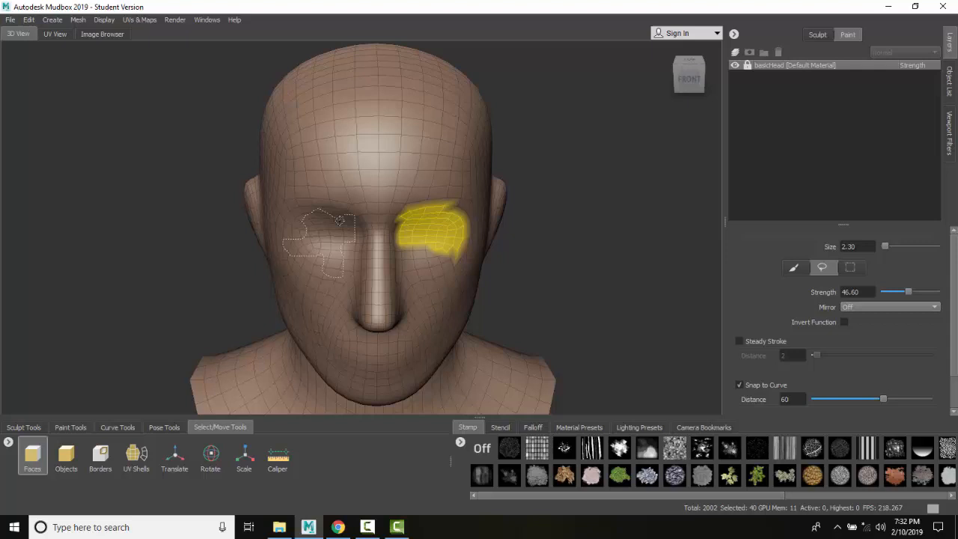
click(323, 230)
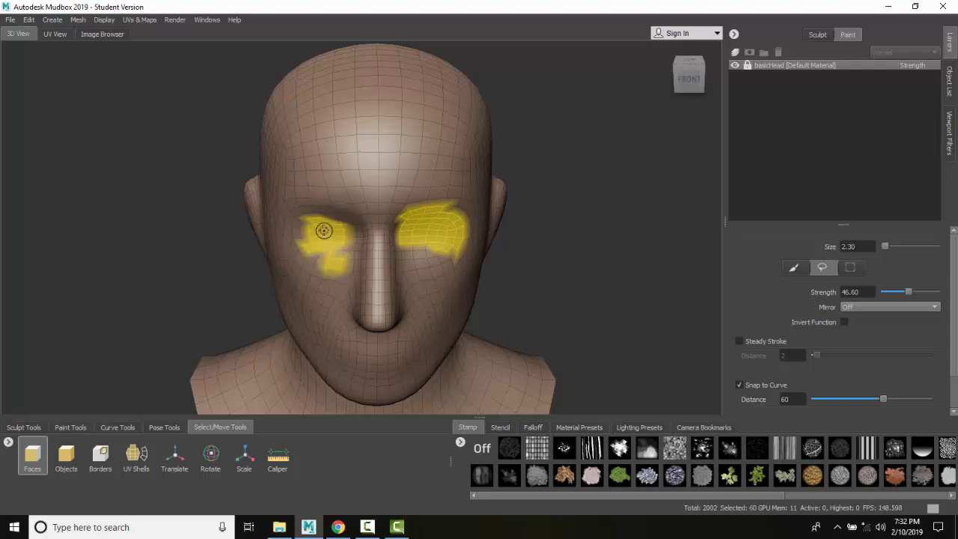
mouse_move(372, 399)
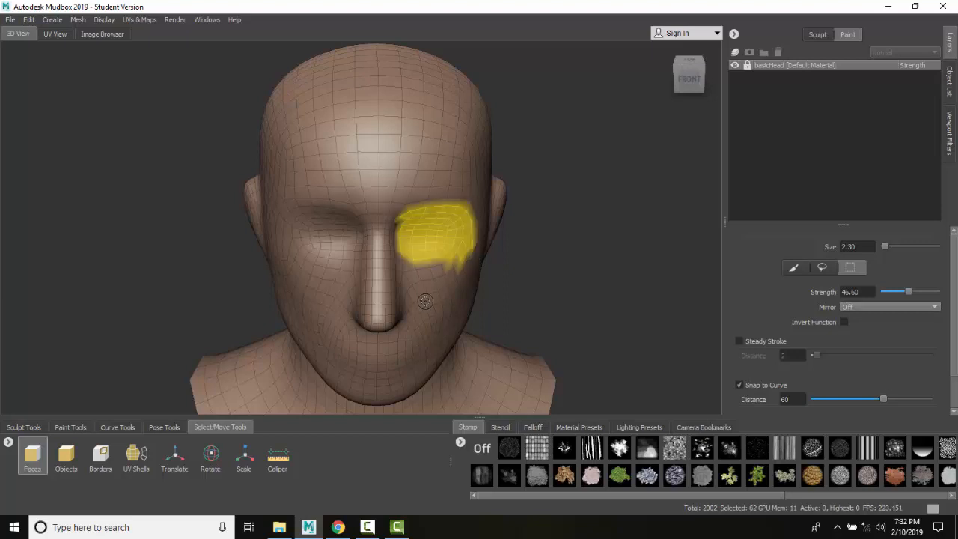
Step: Rectangle-select a band of faces across both eyes, then deselect everything
drag(291, 208, 358, 268)
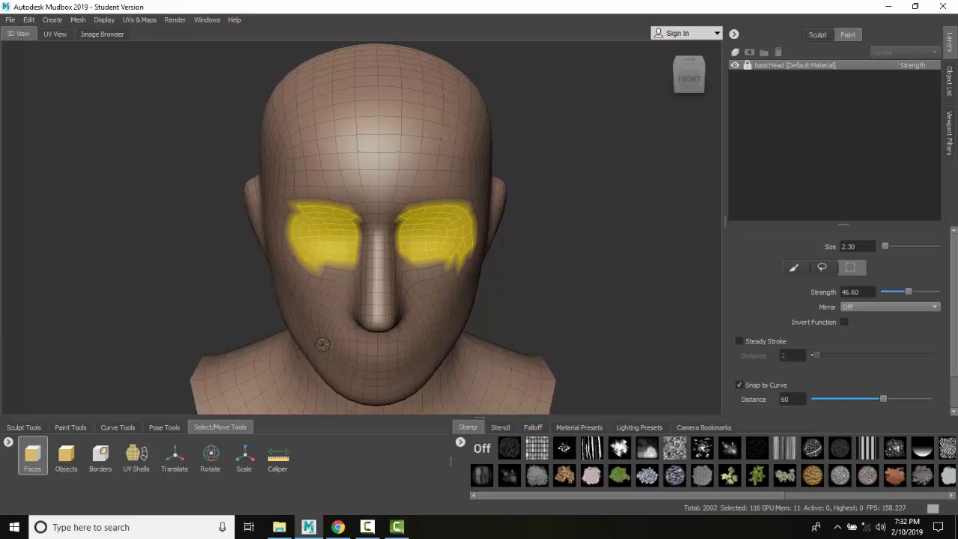
mouse_move(332, 346)
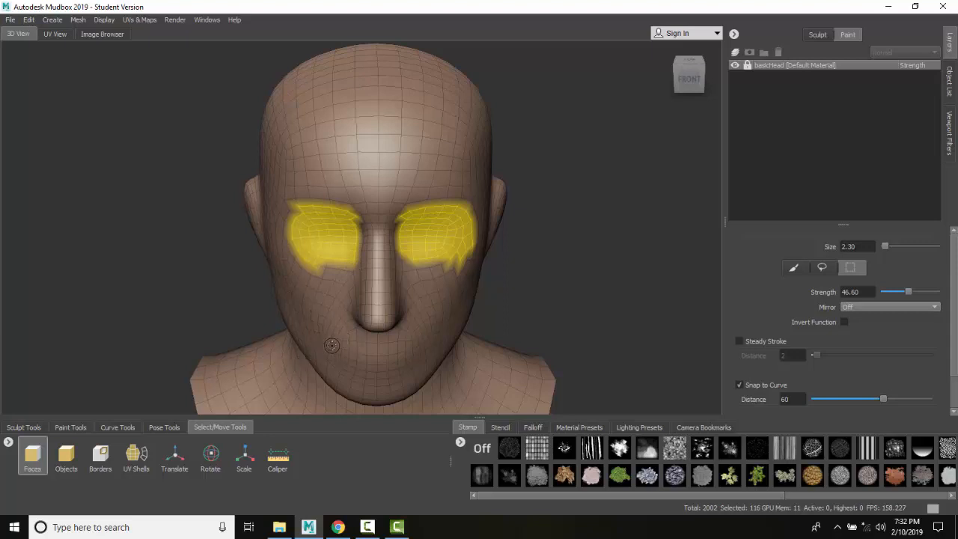
mouse_move(327, 347)
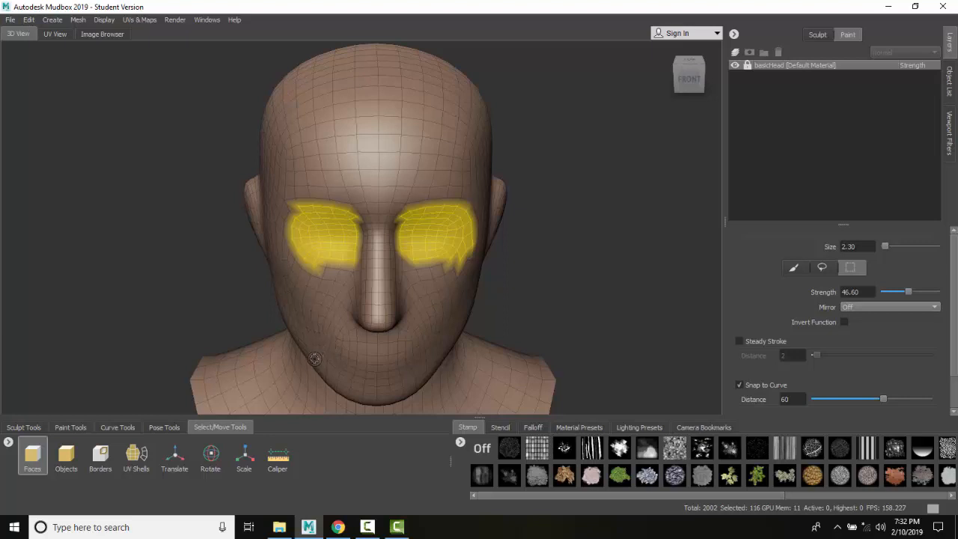
mouse_move(596, 296)
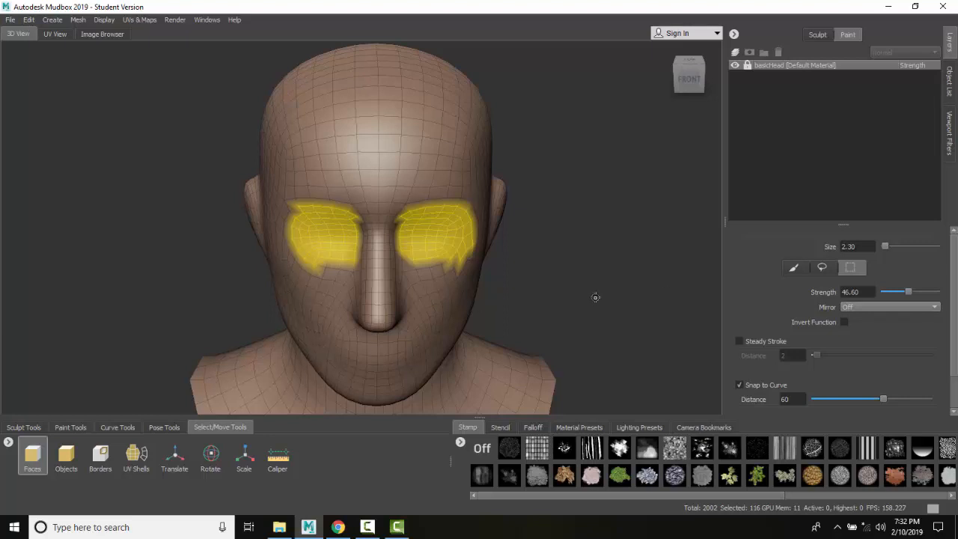
mouse_move(659, 300)
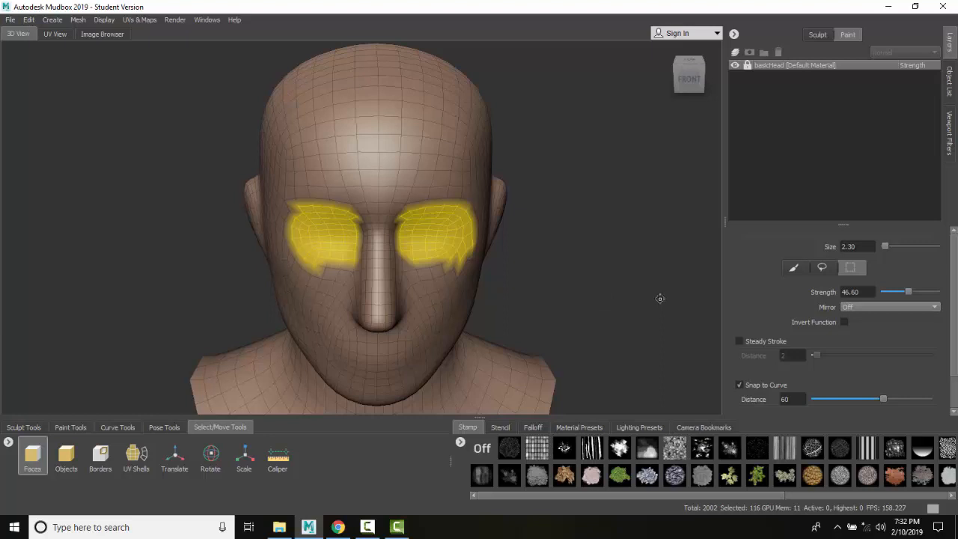
mouse_move(562, 266)
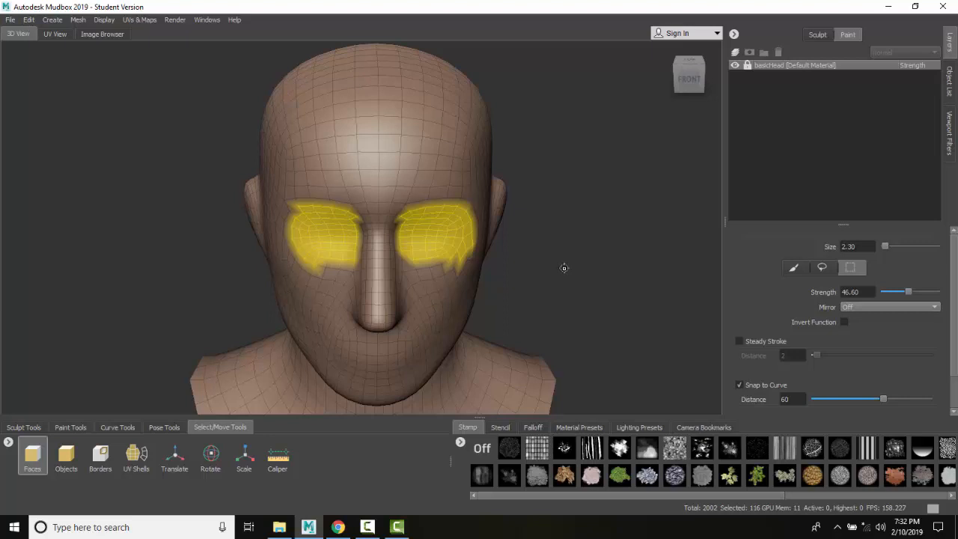
click(563, 272)
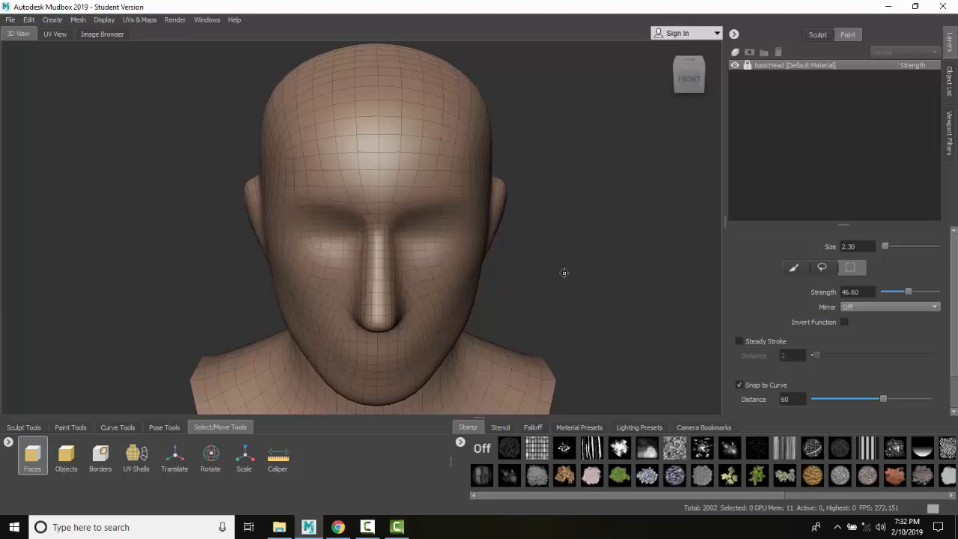